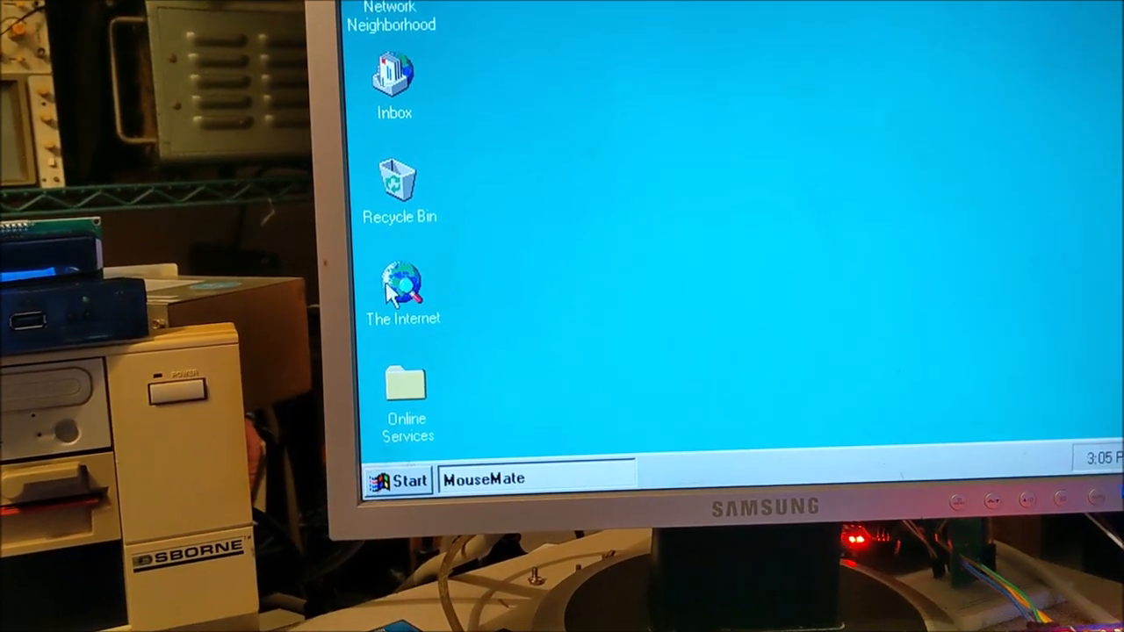
# Step: Run The Internet wizard with Automatic setup and start installing files from Windows 95 disks
pyautogui.doubleClick(402, 290)
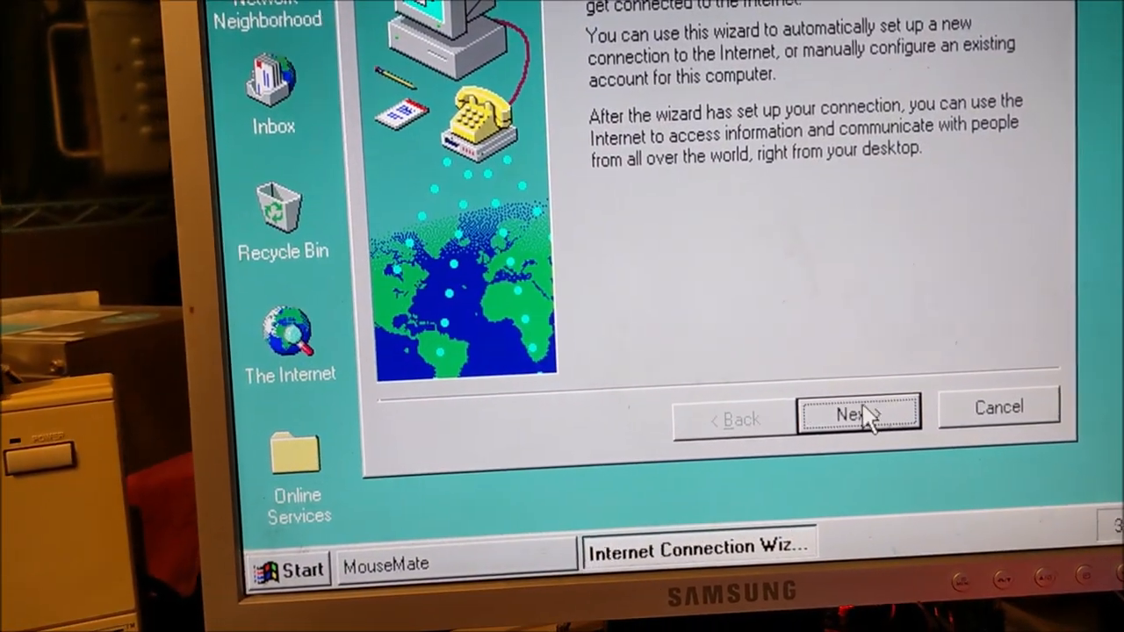
pyautogui.click(860, 413)
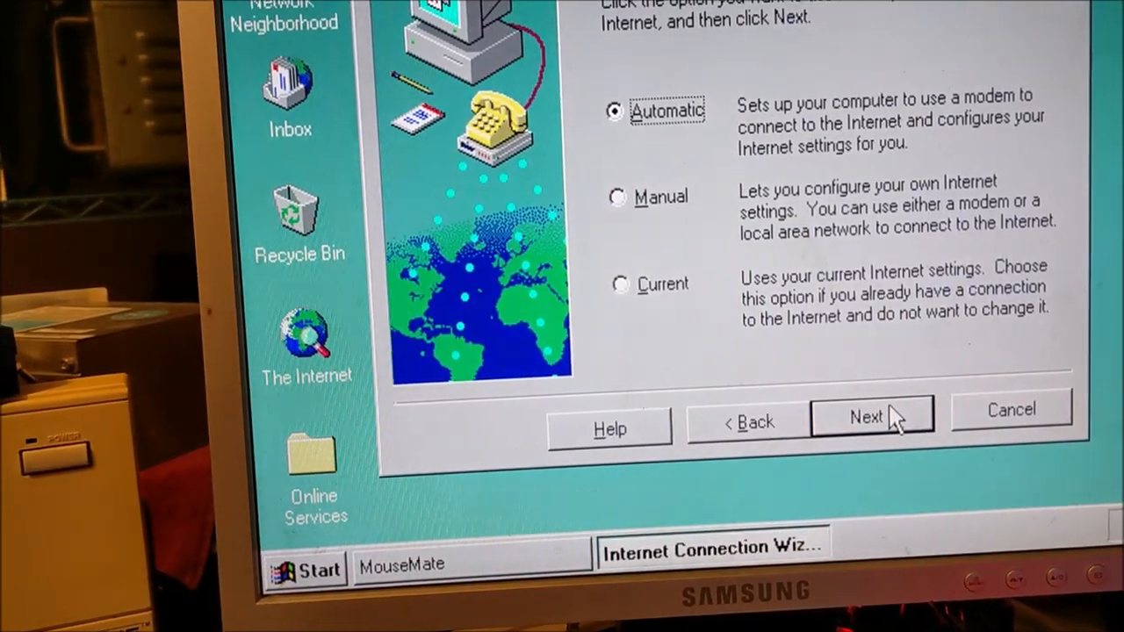
pyautogui.click(866, 416)
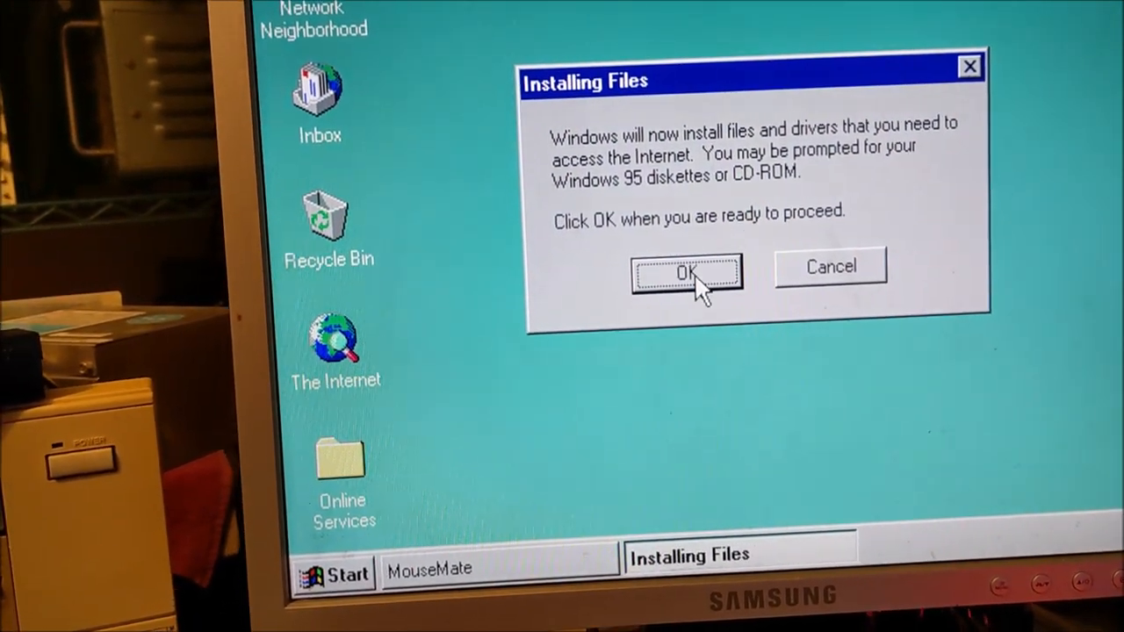
pyautogui.click(686, 273)
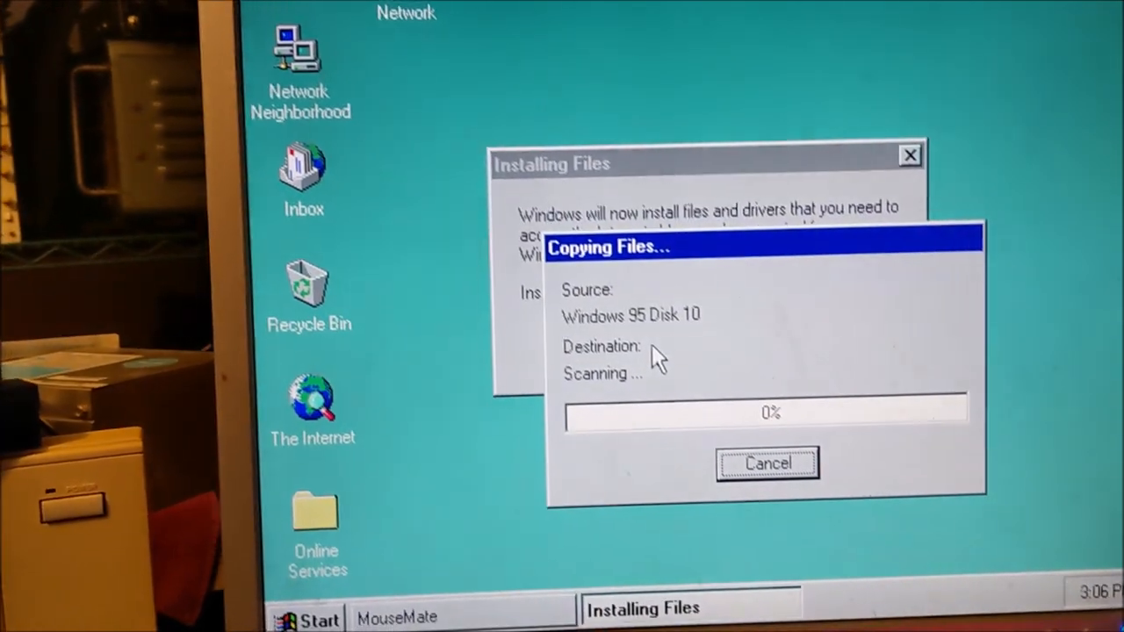